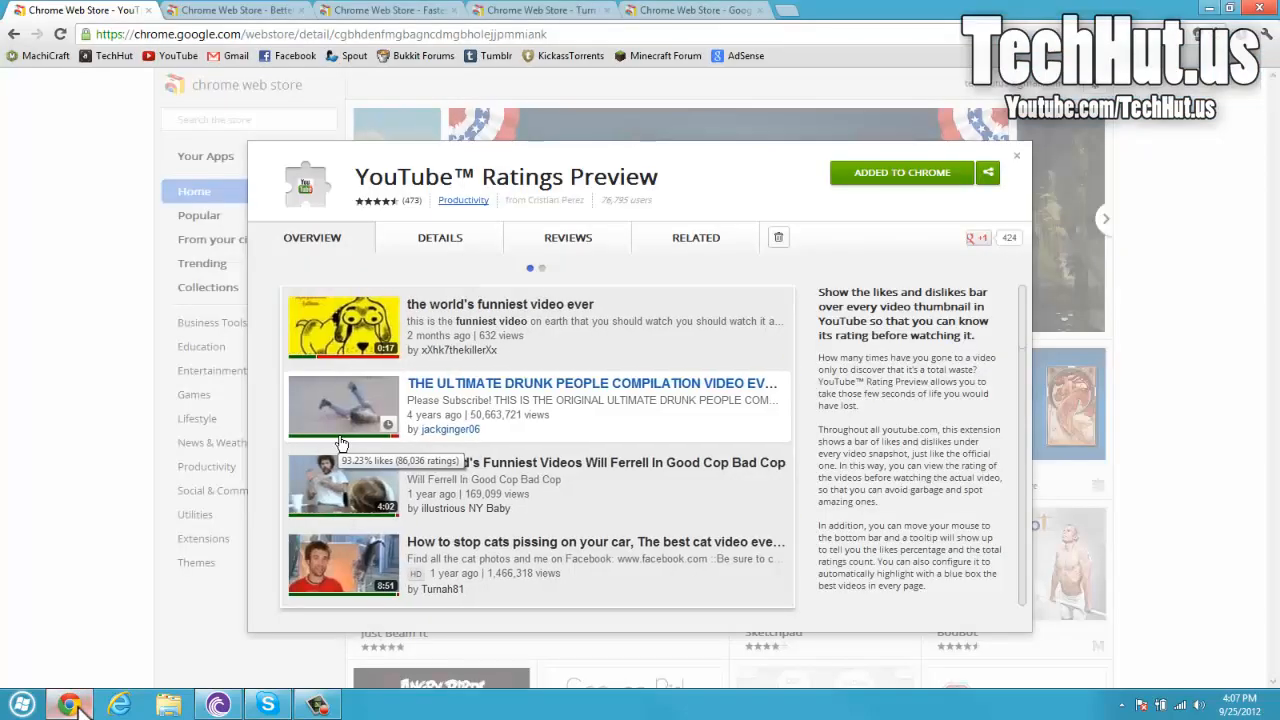
mouse_move(120, 653)
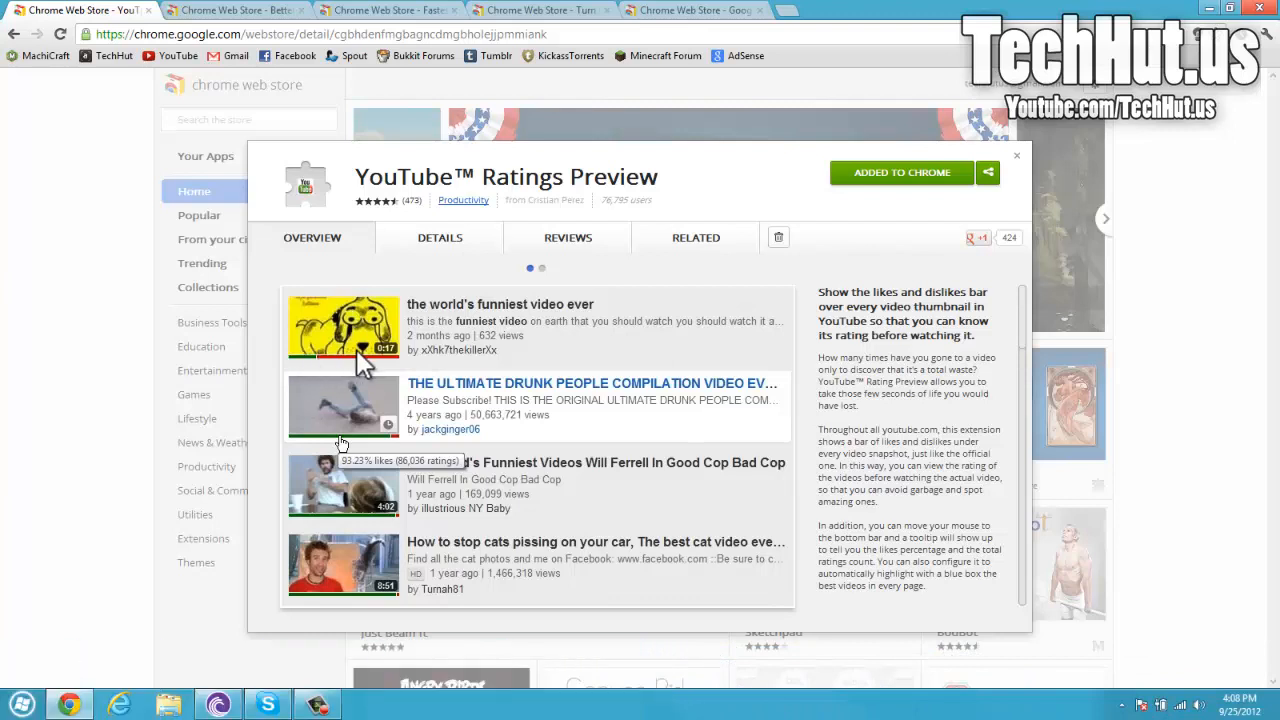
mouse_move(430, 425)
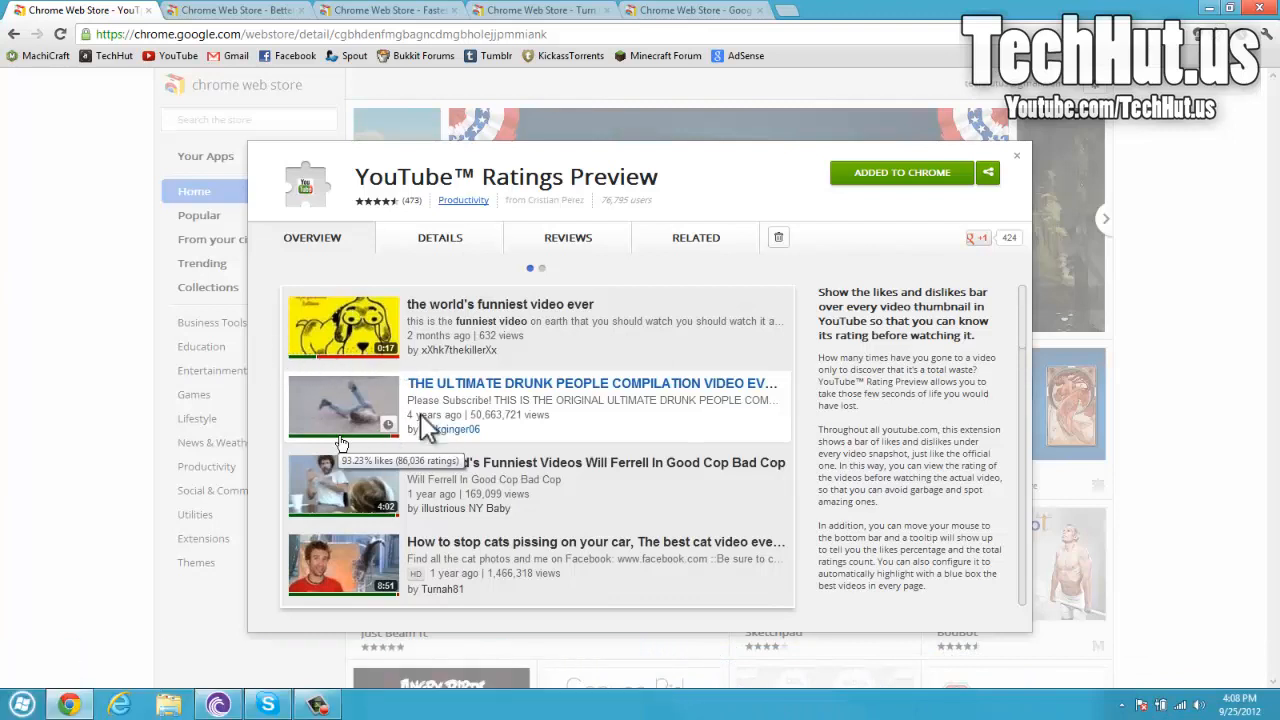
mouse_move(535, 518)
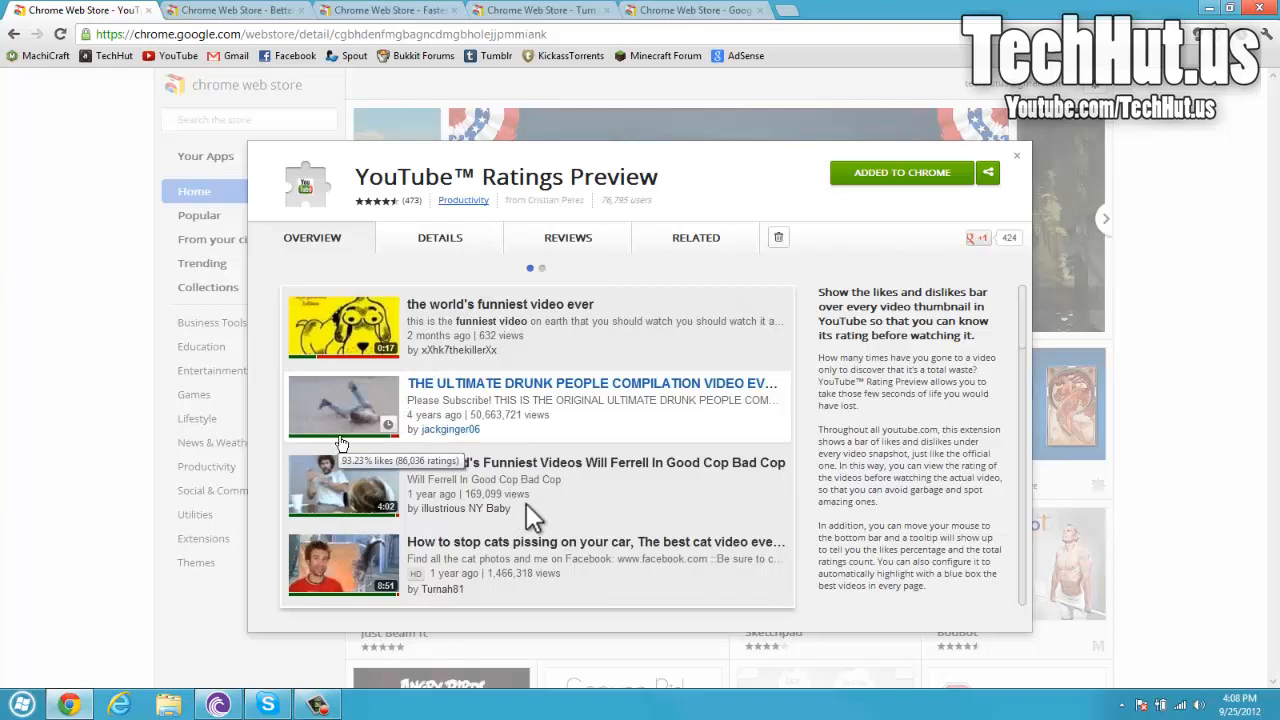
mouse_move(365, 490)
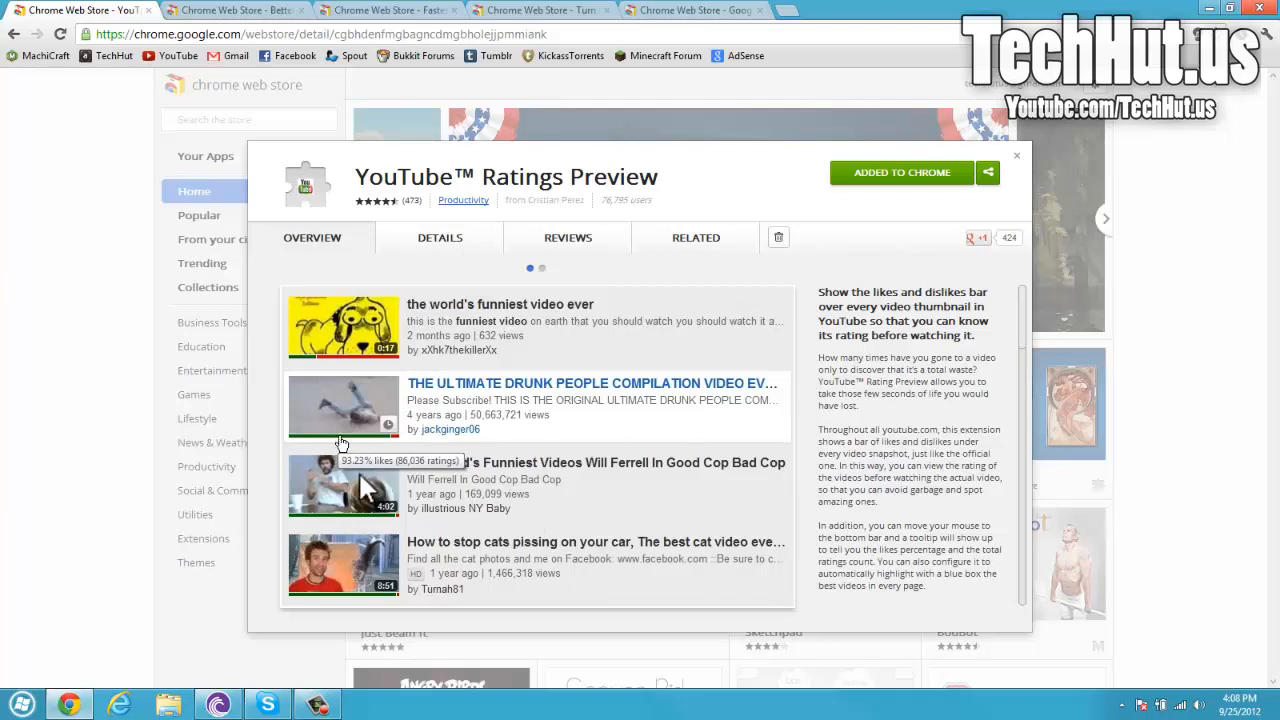
mouse_move(417, 497)
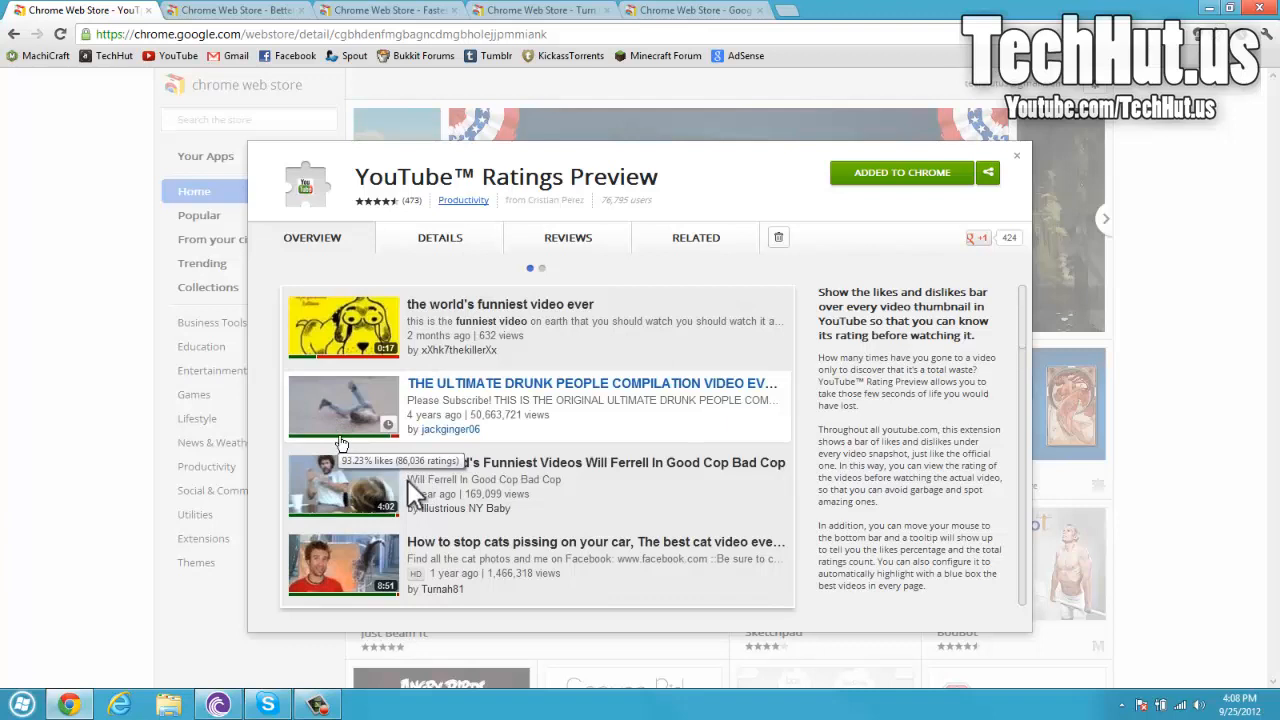
mouse_move(468, 330)
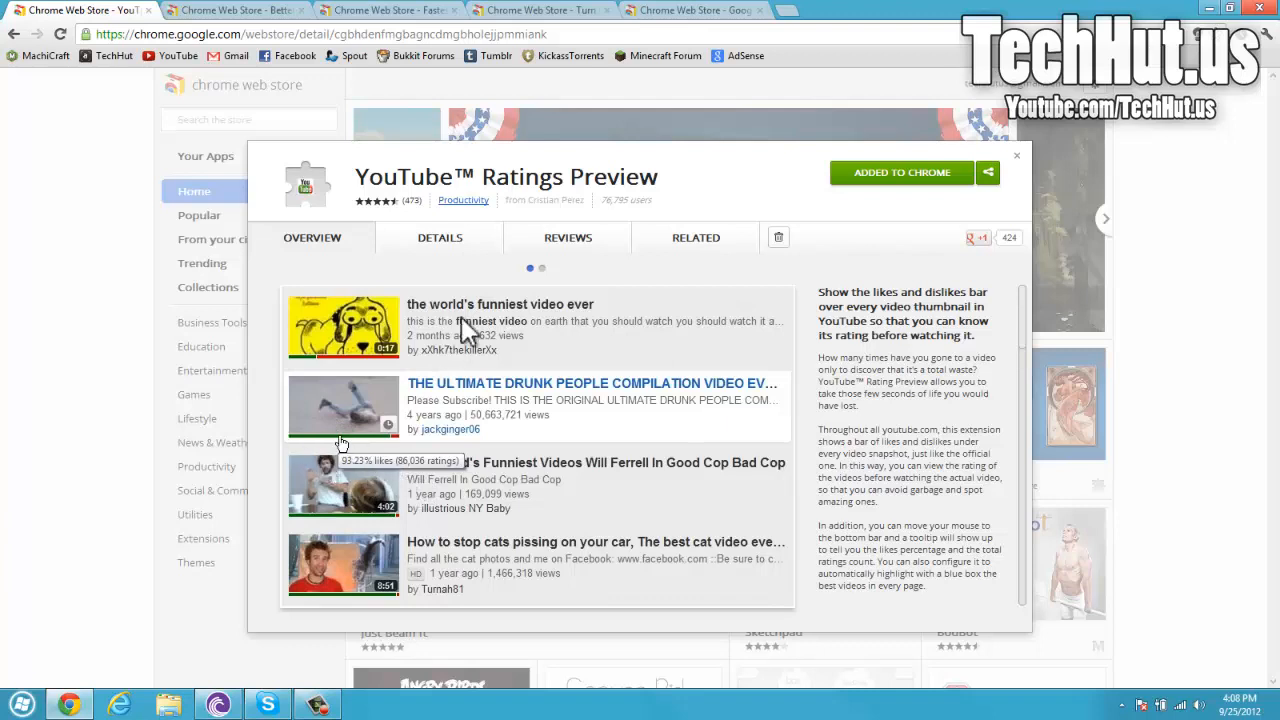
In Better History, search for "Google Chrome" and request the September 24th week
left_click(235, 10)
type("Google Chrome")
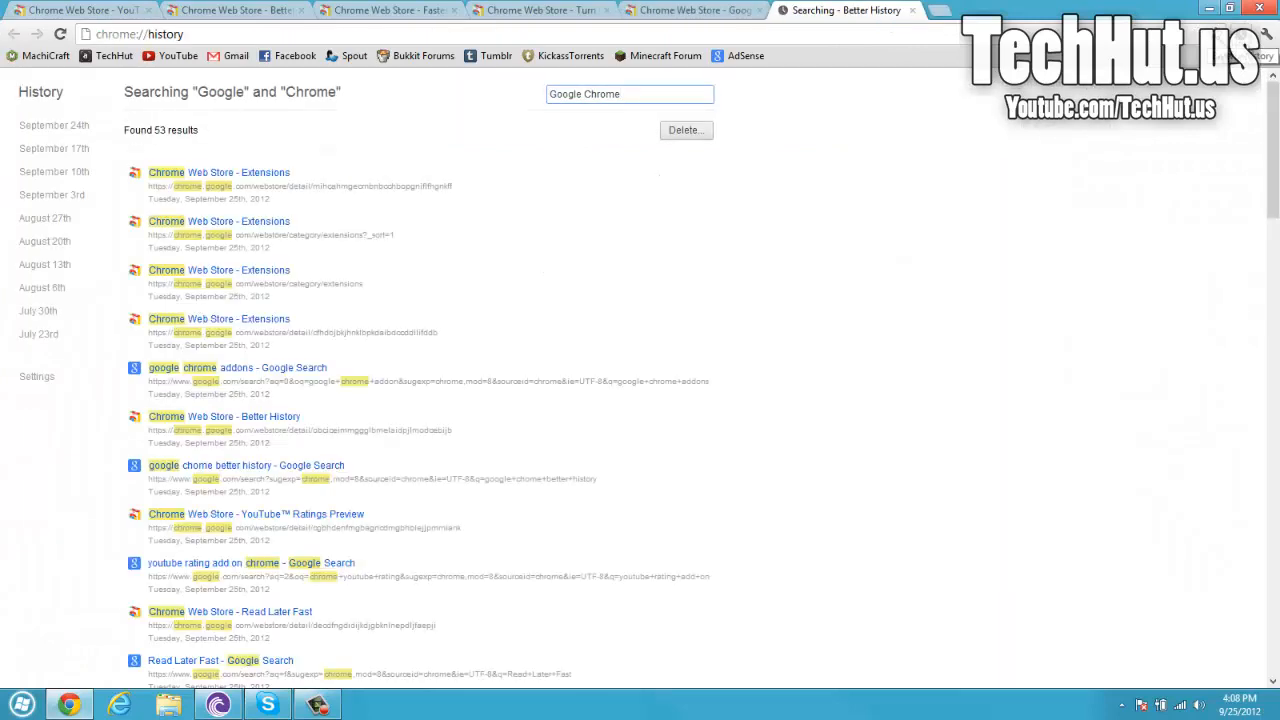
left_click(629, 94)
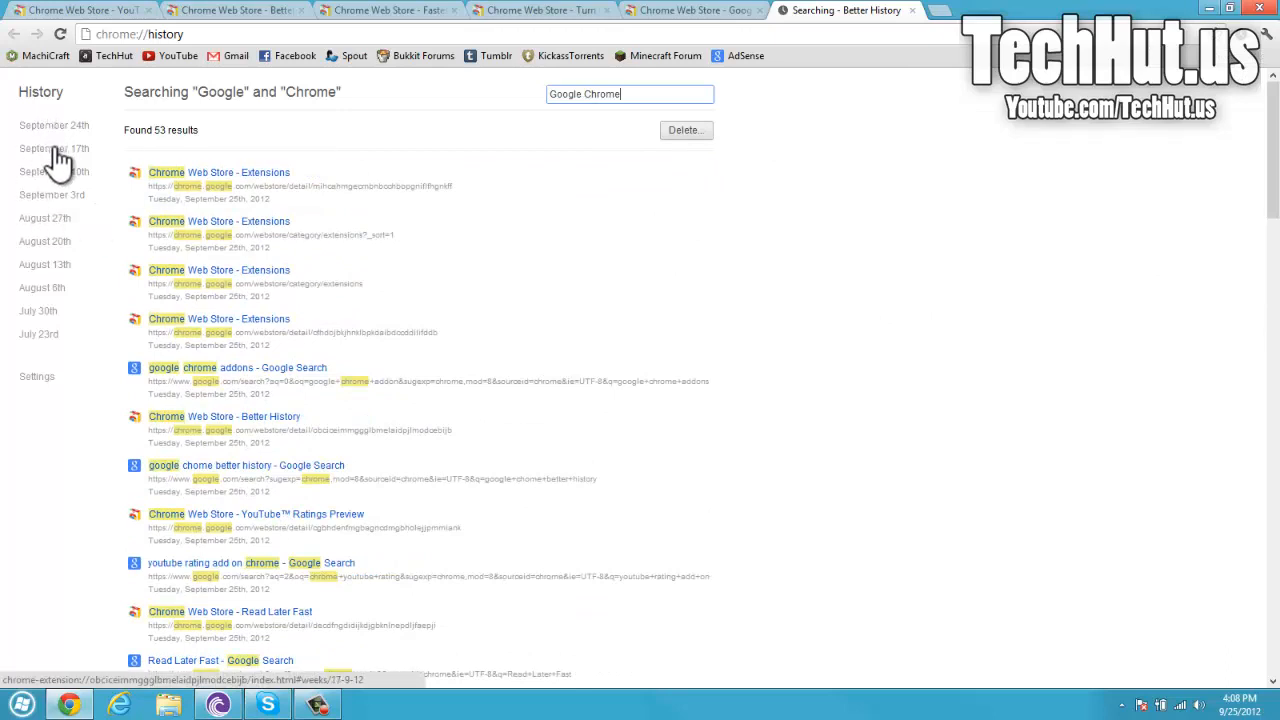
left_click(54, 125)
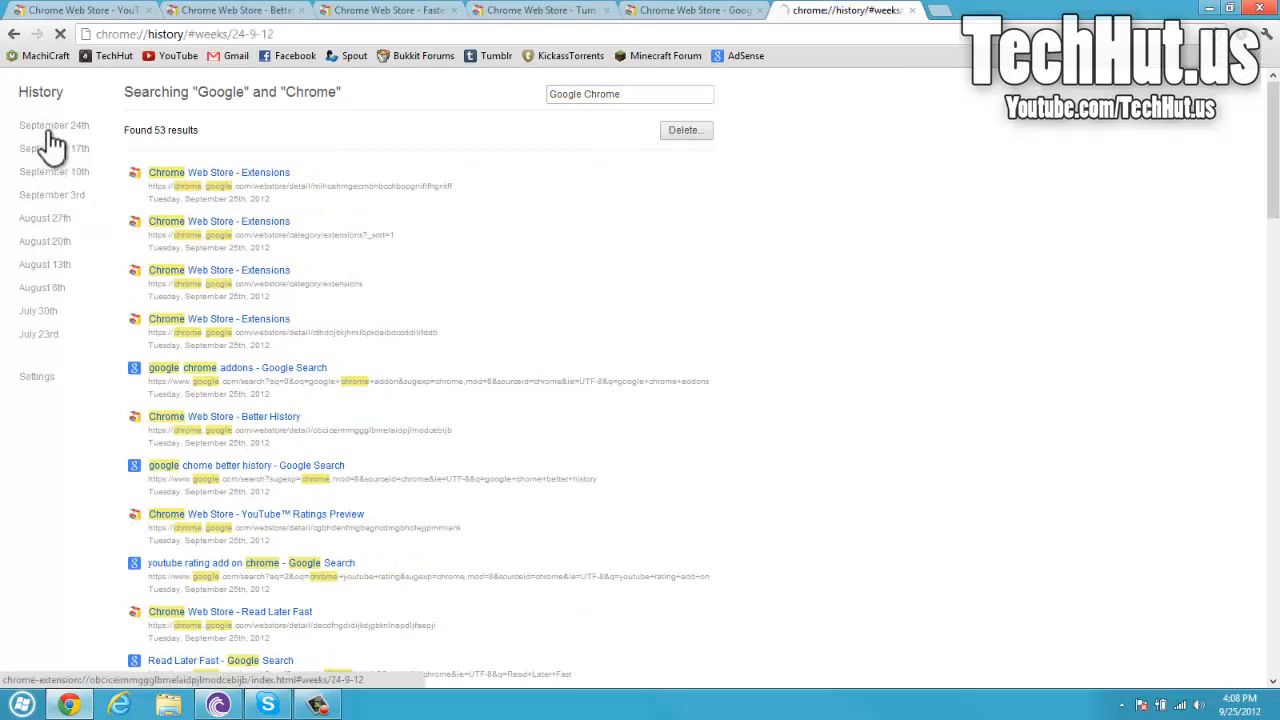
Show Monday, September 24th 2012, and expand then collapse the 10:15 PM youtube.com visit
left_click(53, 125)
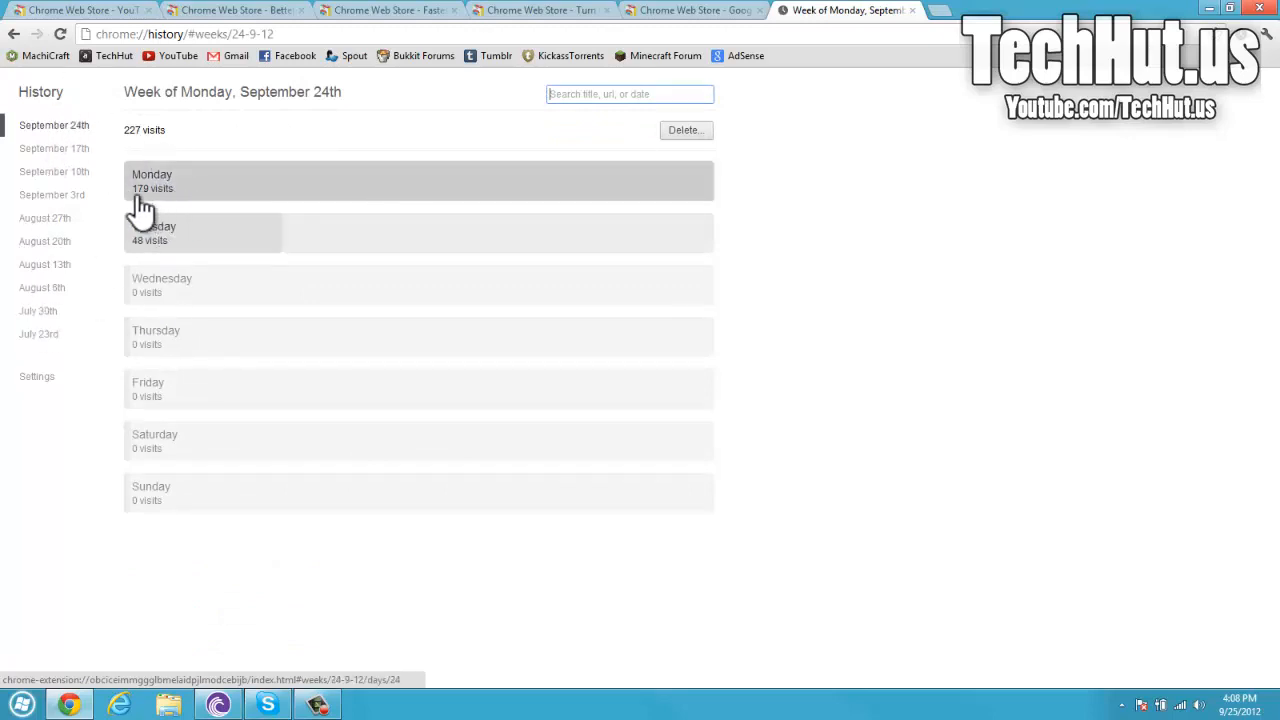
mouse_move(155, 235)
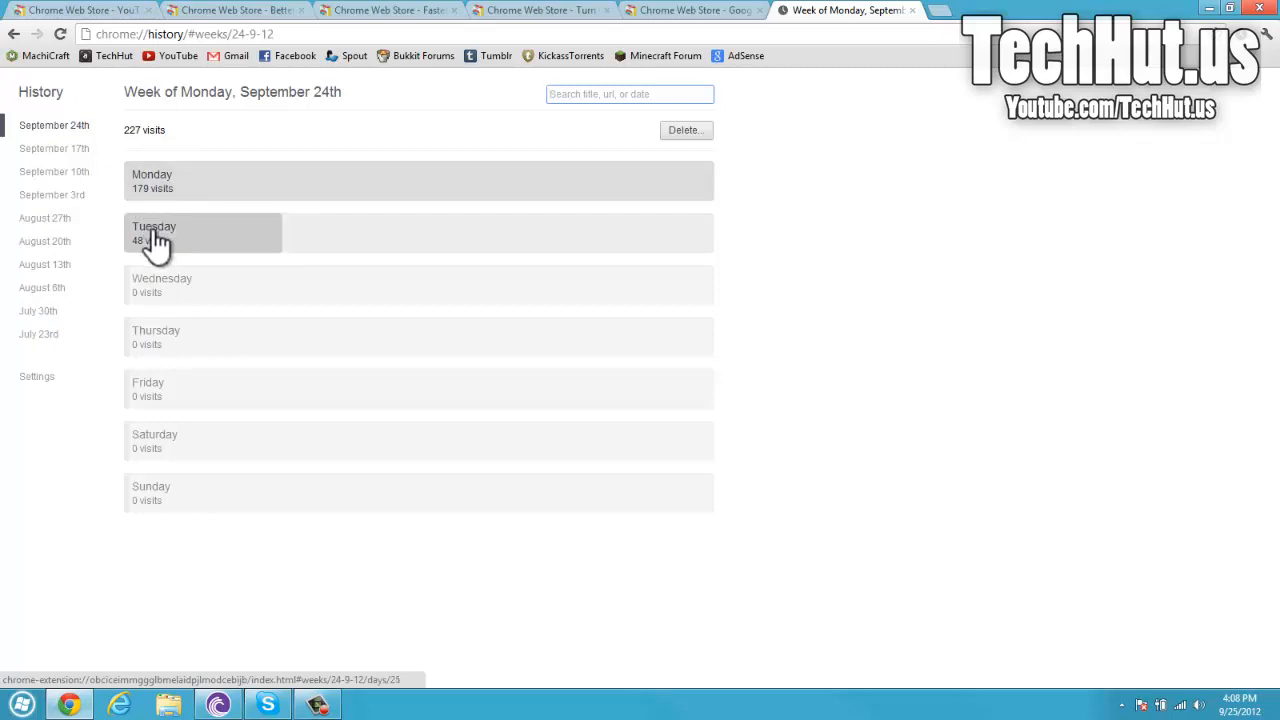
mouse_move(280, 245)
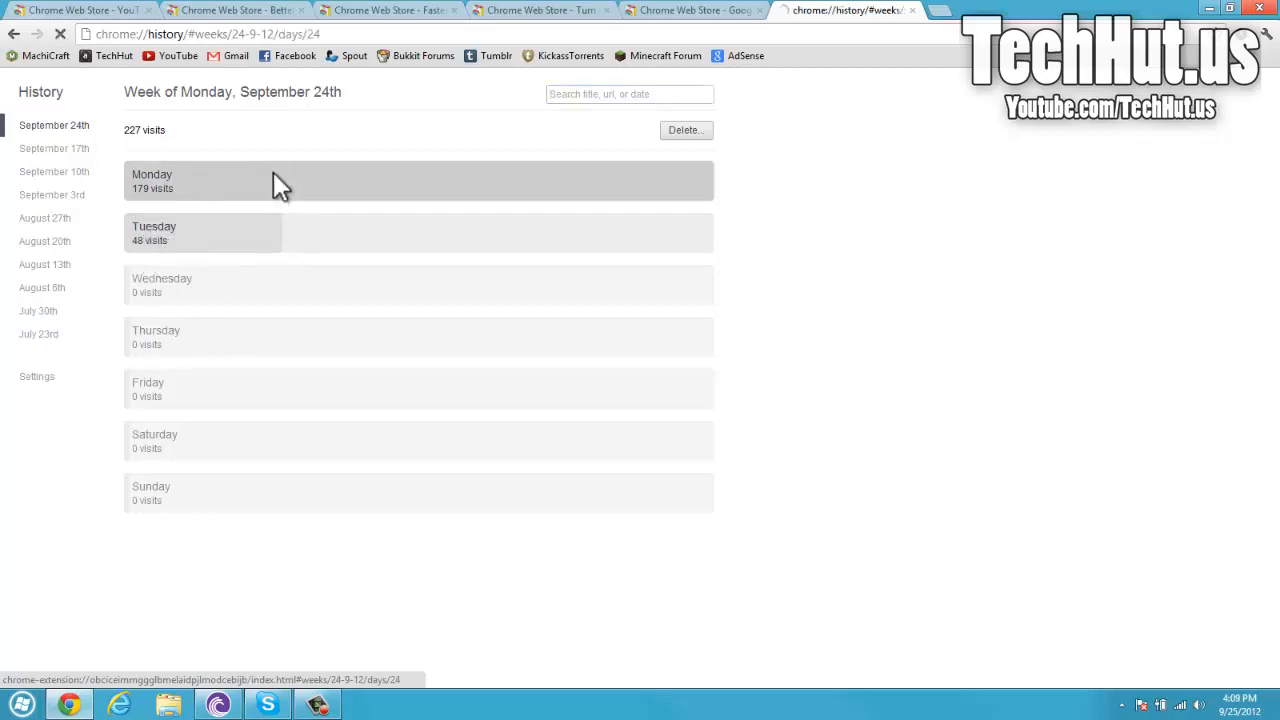
left_click(280, 180)
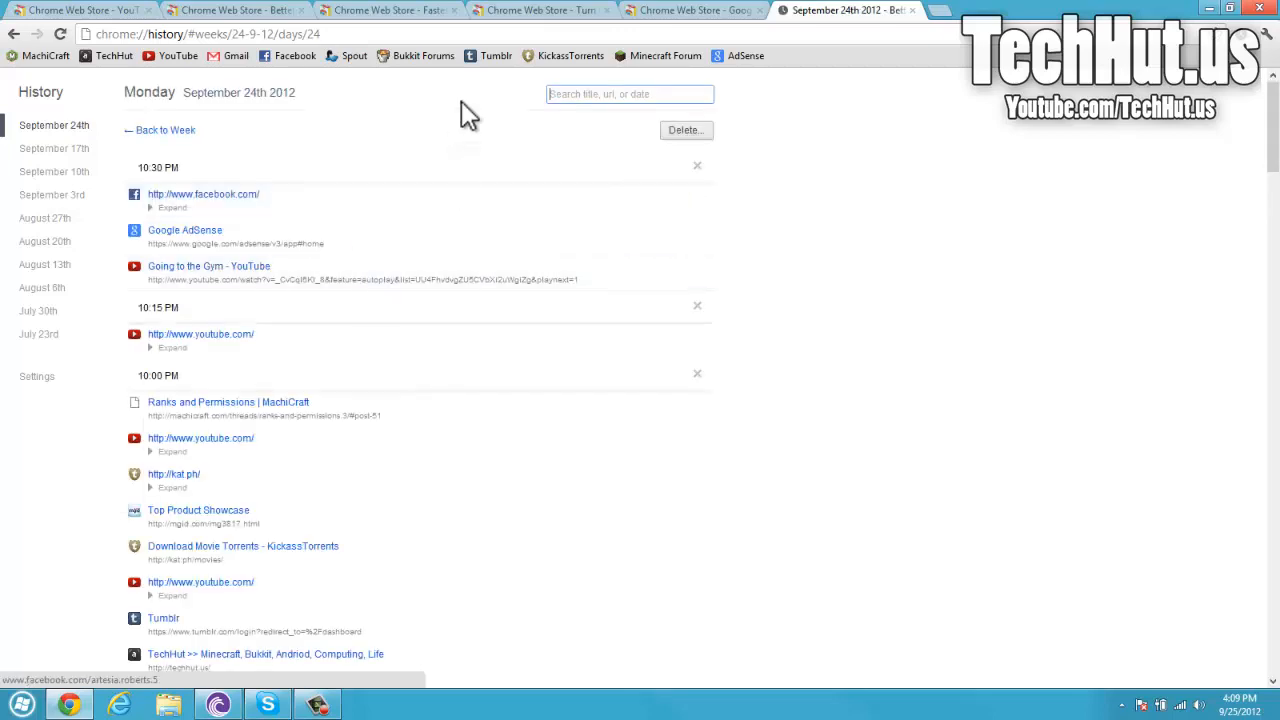
mouse_move(175, 400)
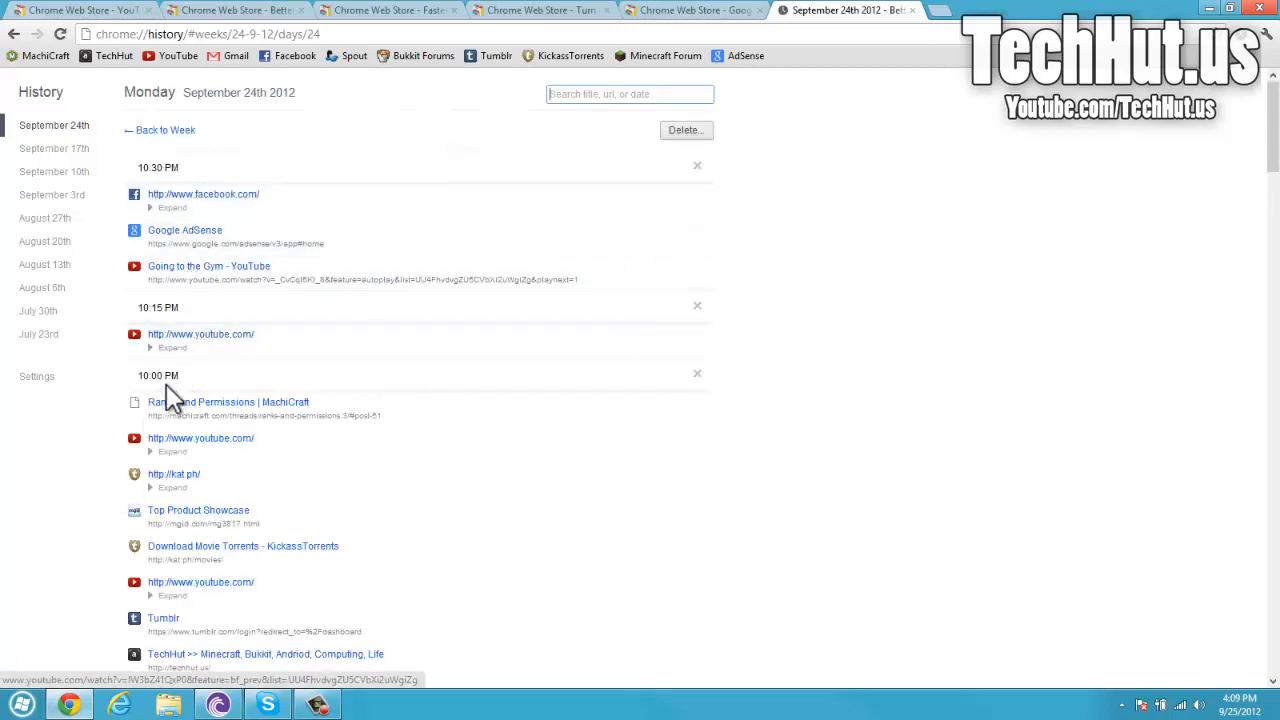
left_click(172, 347)
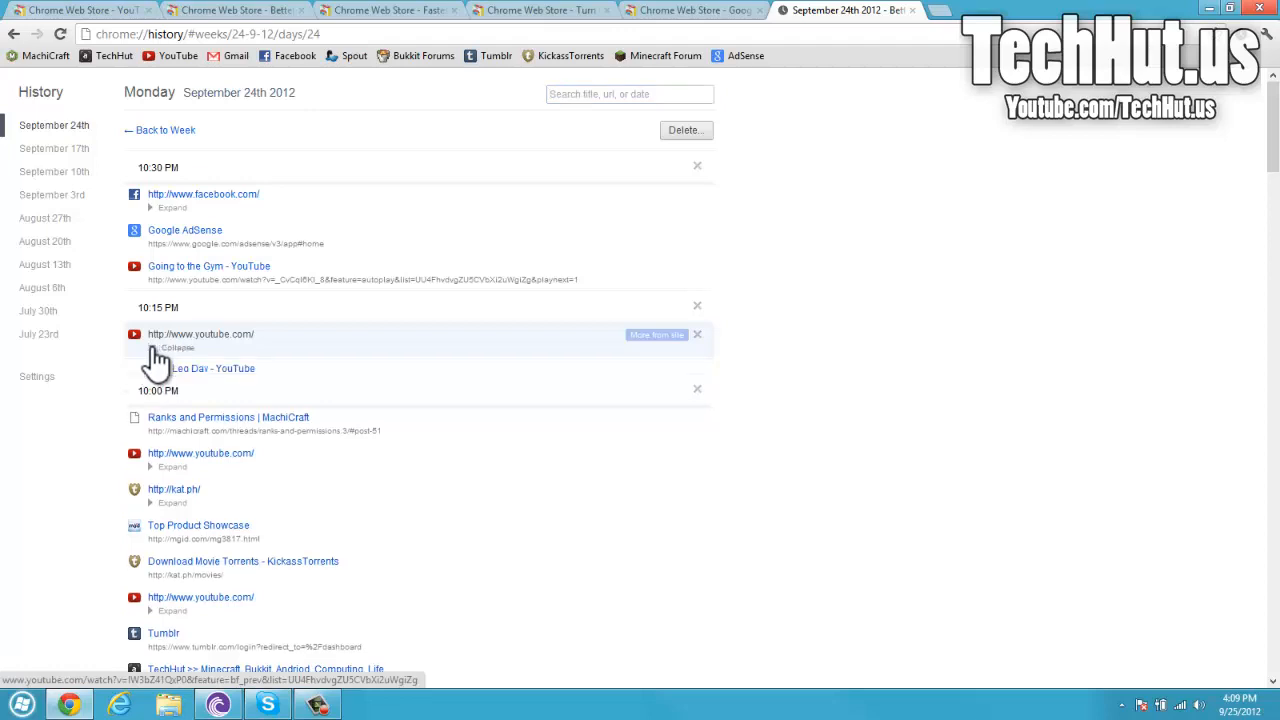
left_click(170, 347)
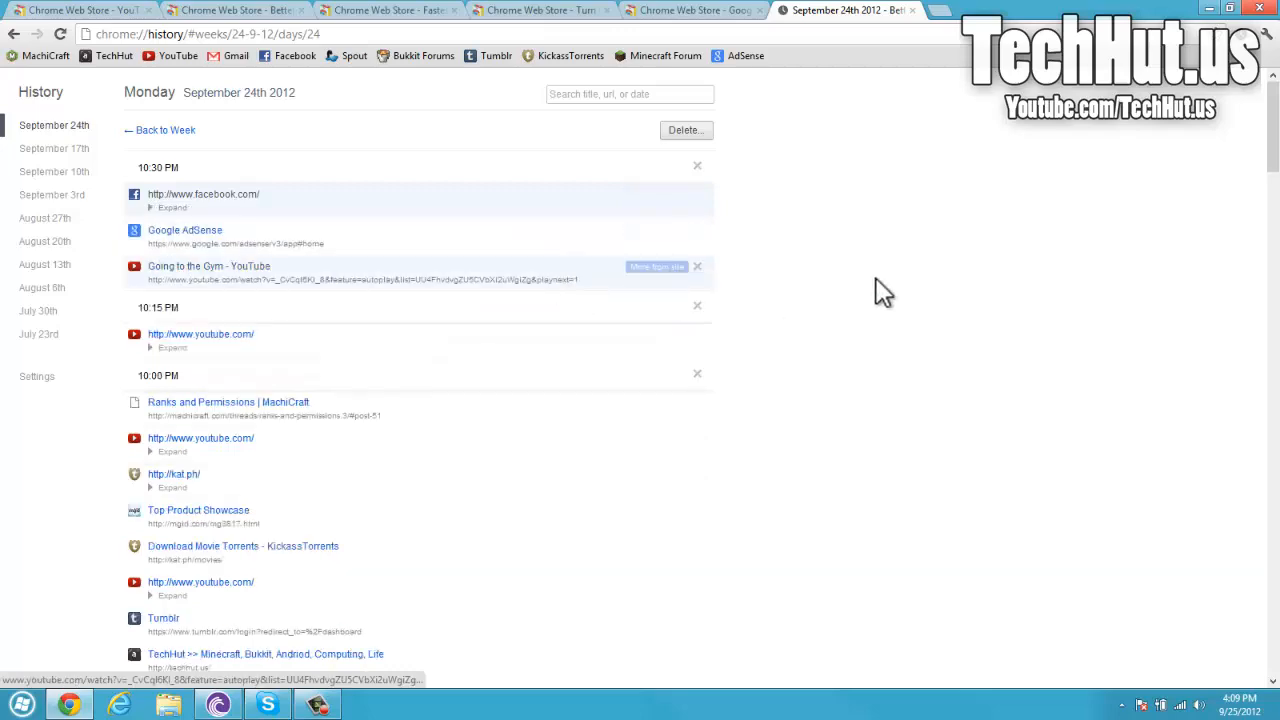
scroll("down", 3)
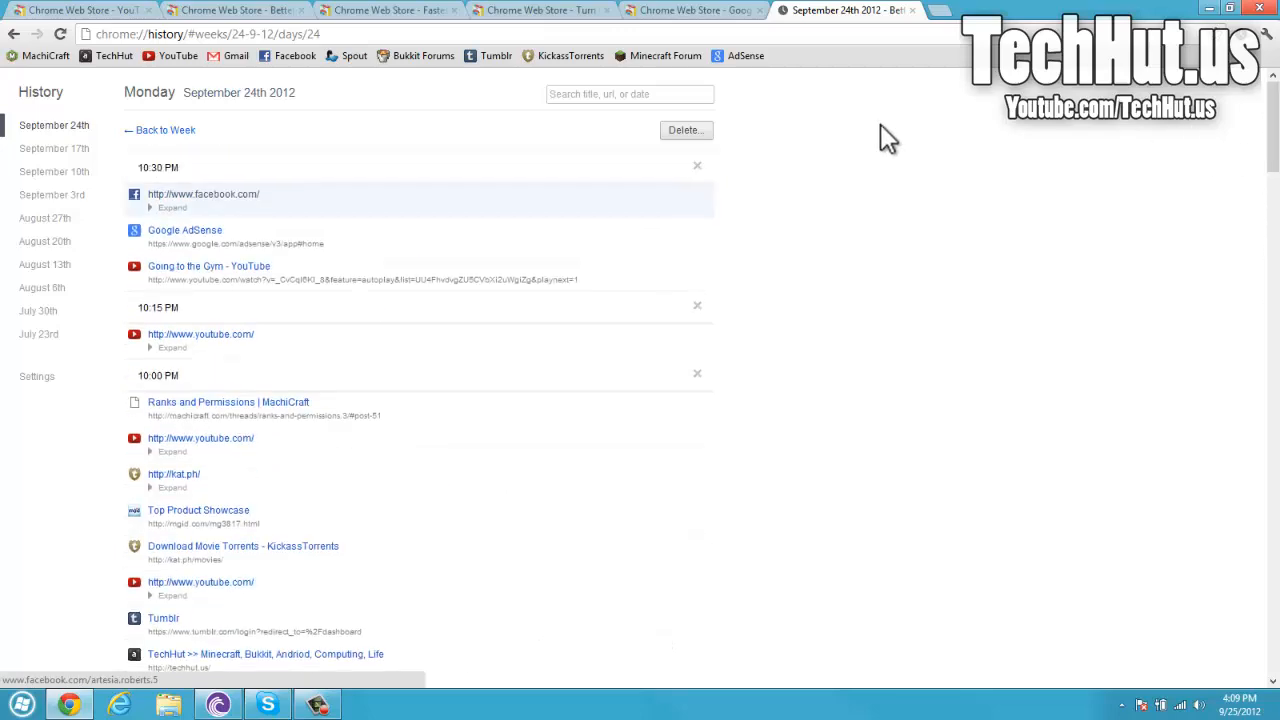
Search Better History for "machicr" to list the 26 matching machicraft pages
left_click(629, 94)
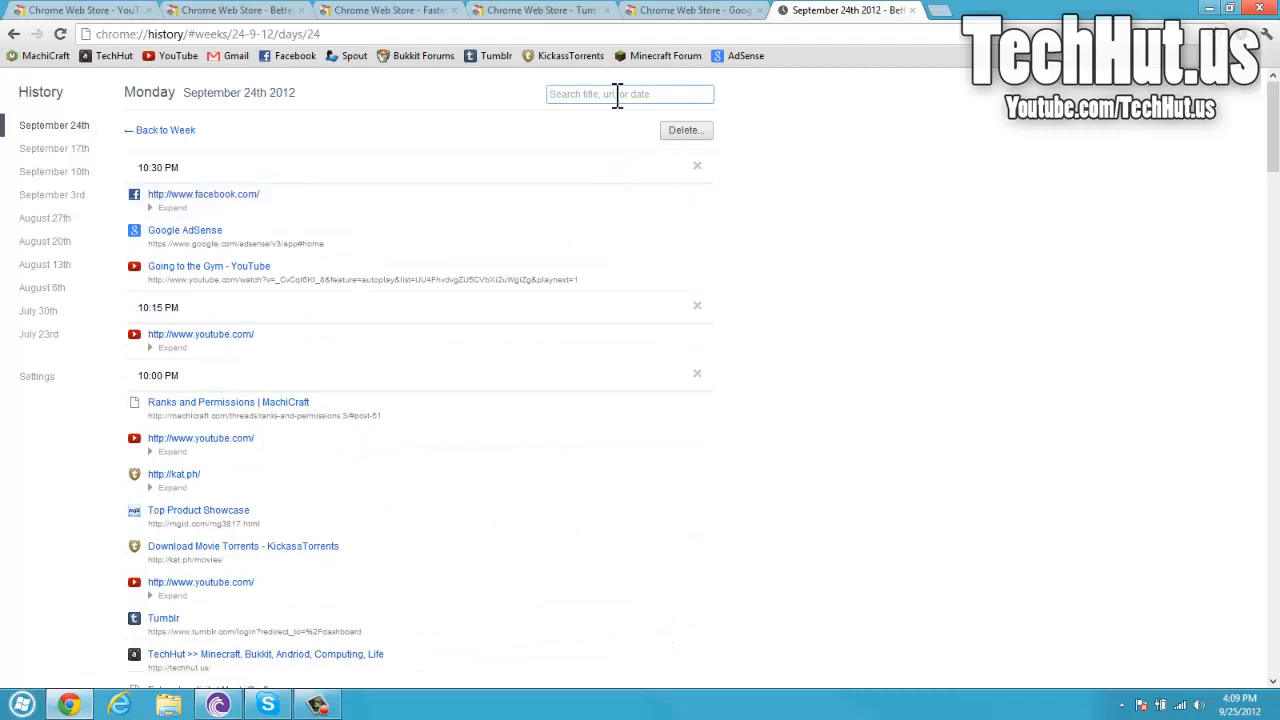
type("machicraft")
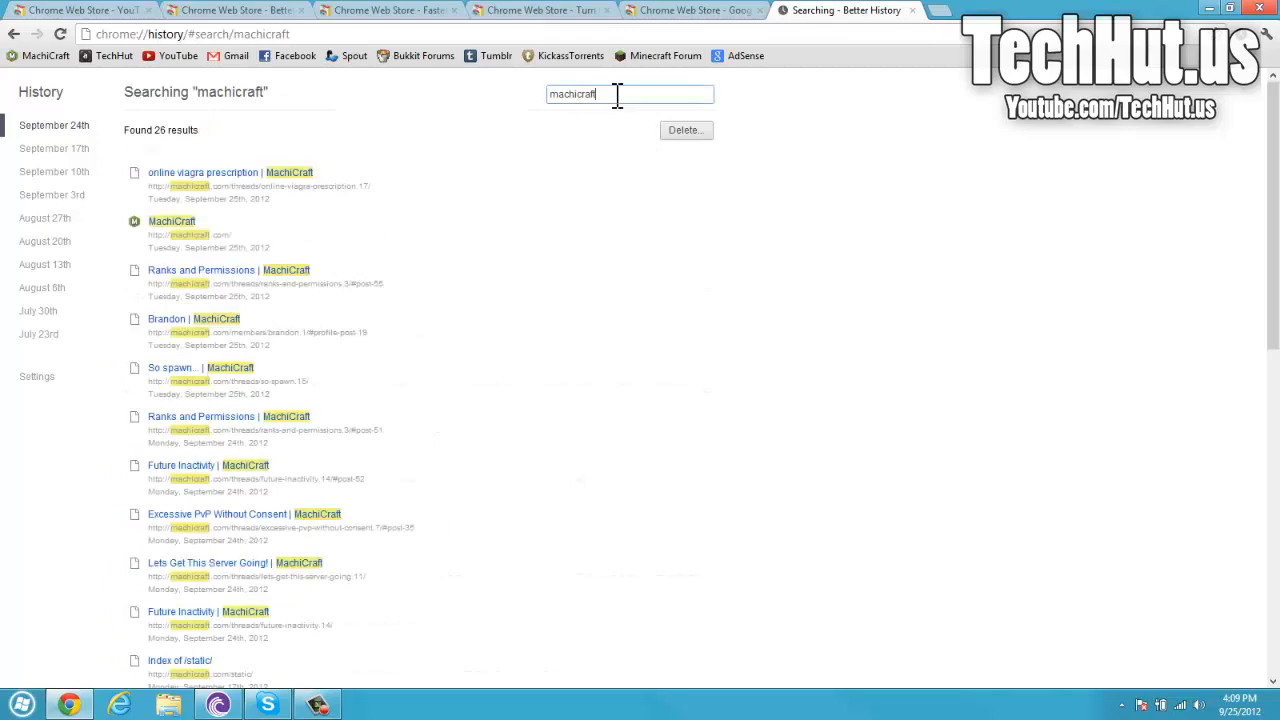
mouse_move(230, 435)
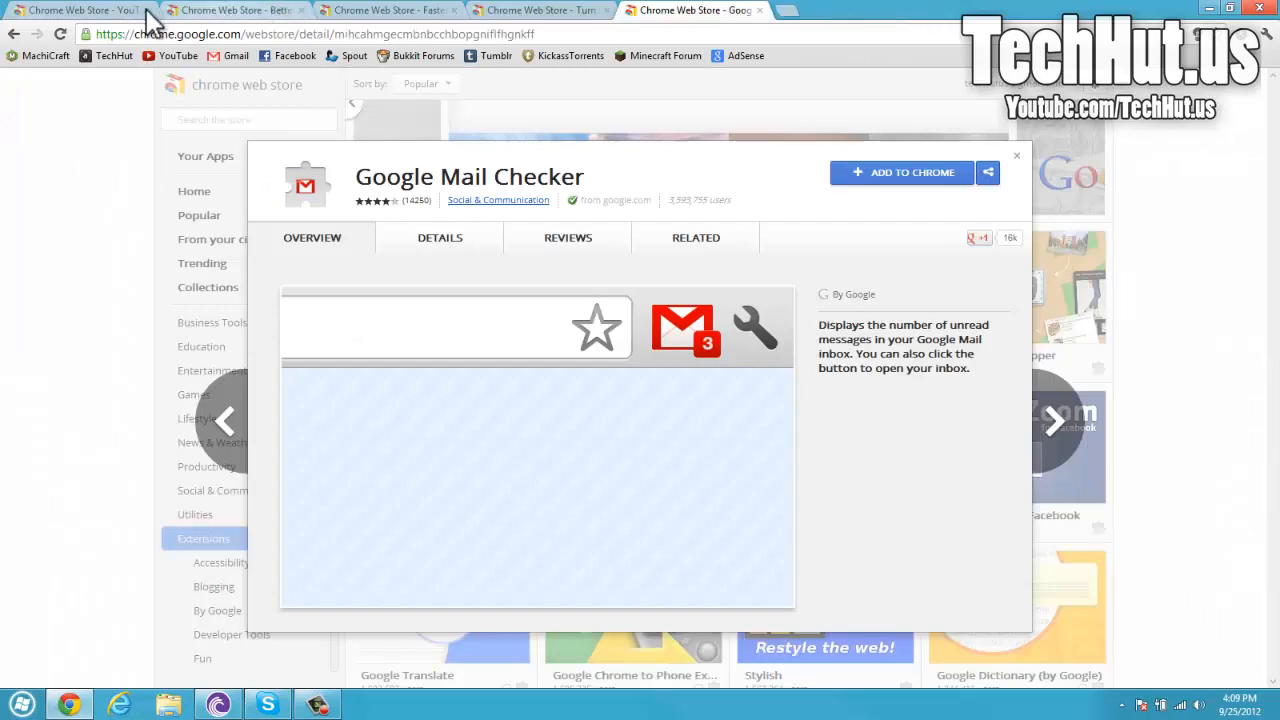
Step the FastestChrome previews through options and shopping comparison to the How to Use video
left_click(230, 10)
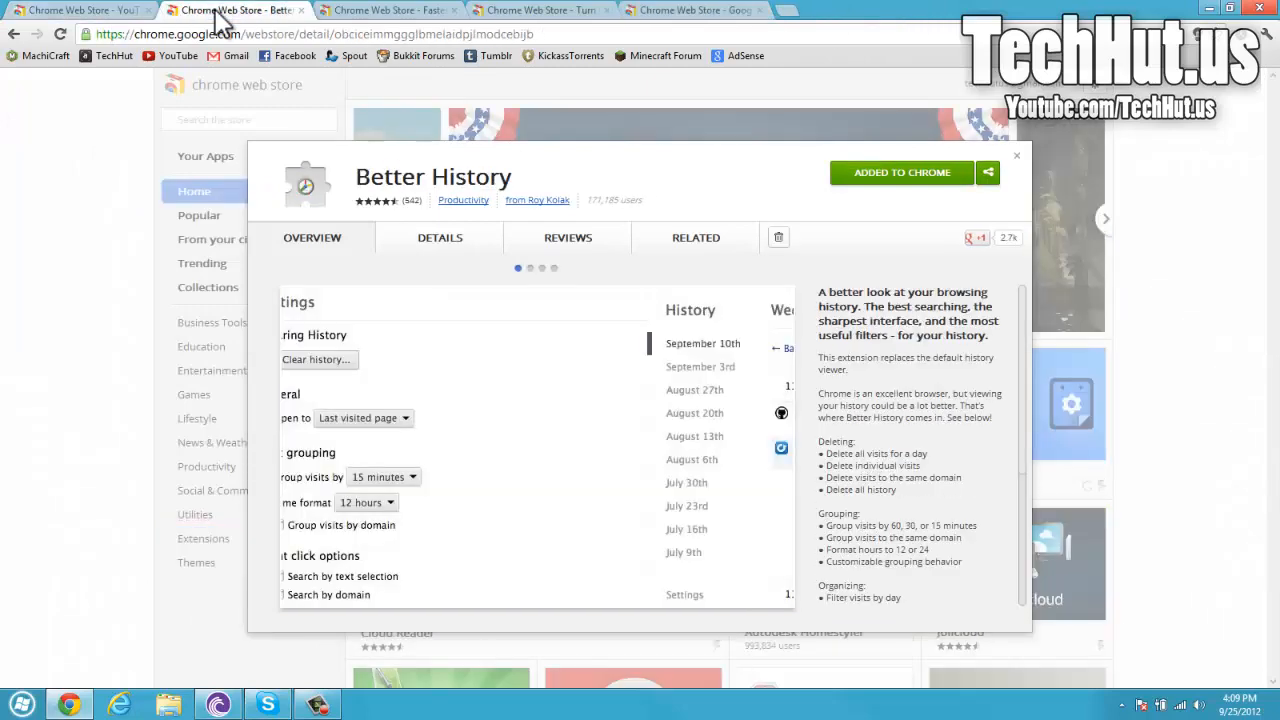
left_click(385, 10)
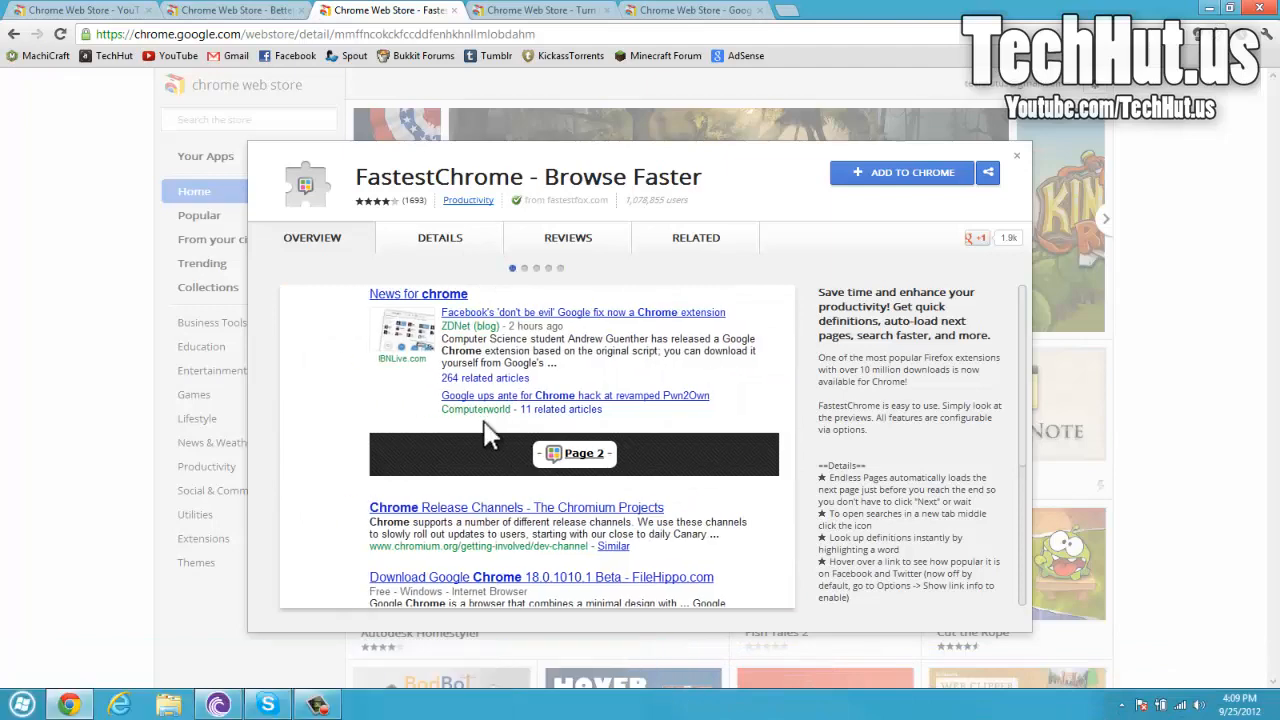
mouse_move(540, 405)
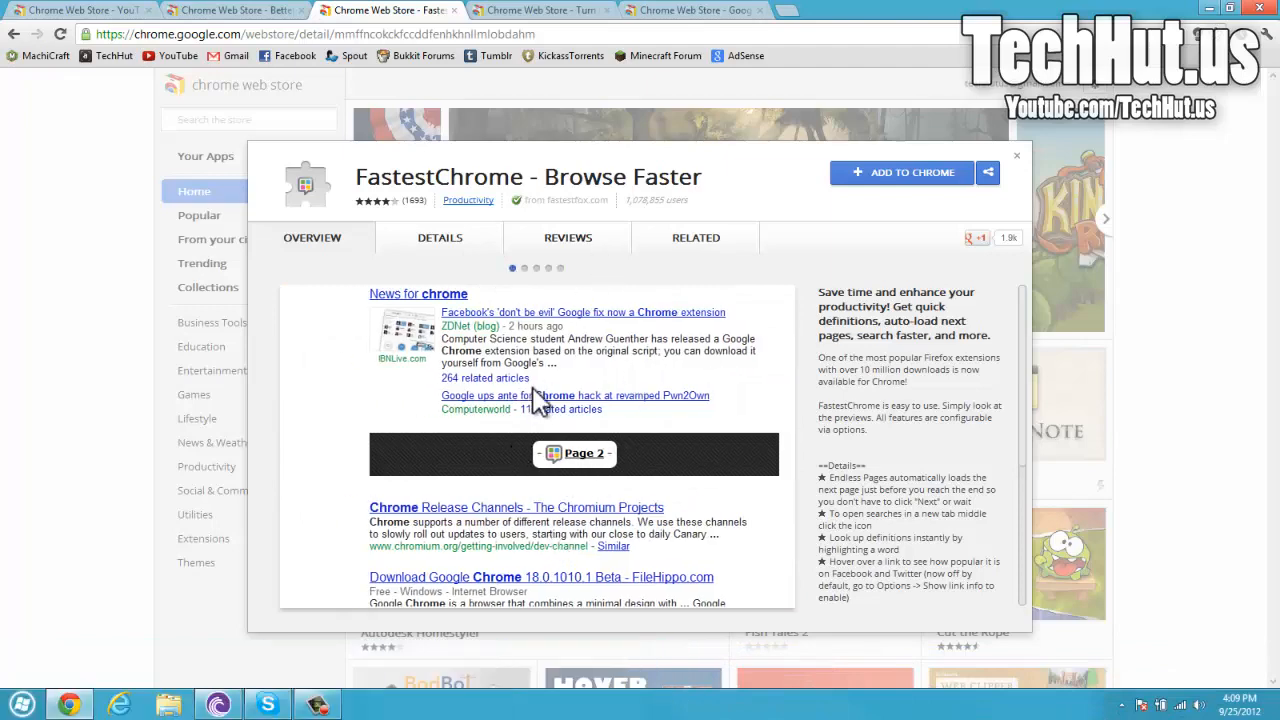
left_click(584, 453)
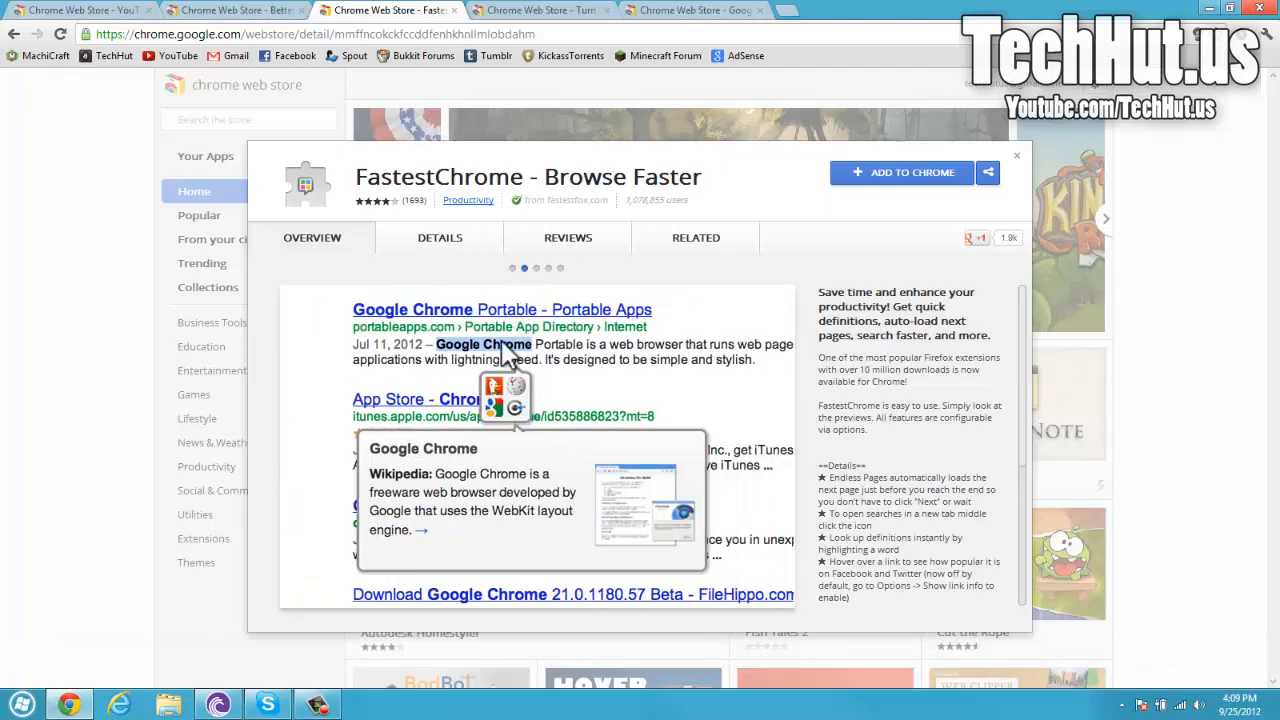
mouse_move(520, 415)
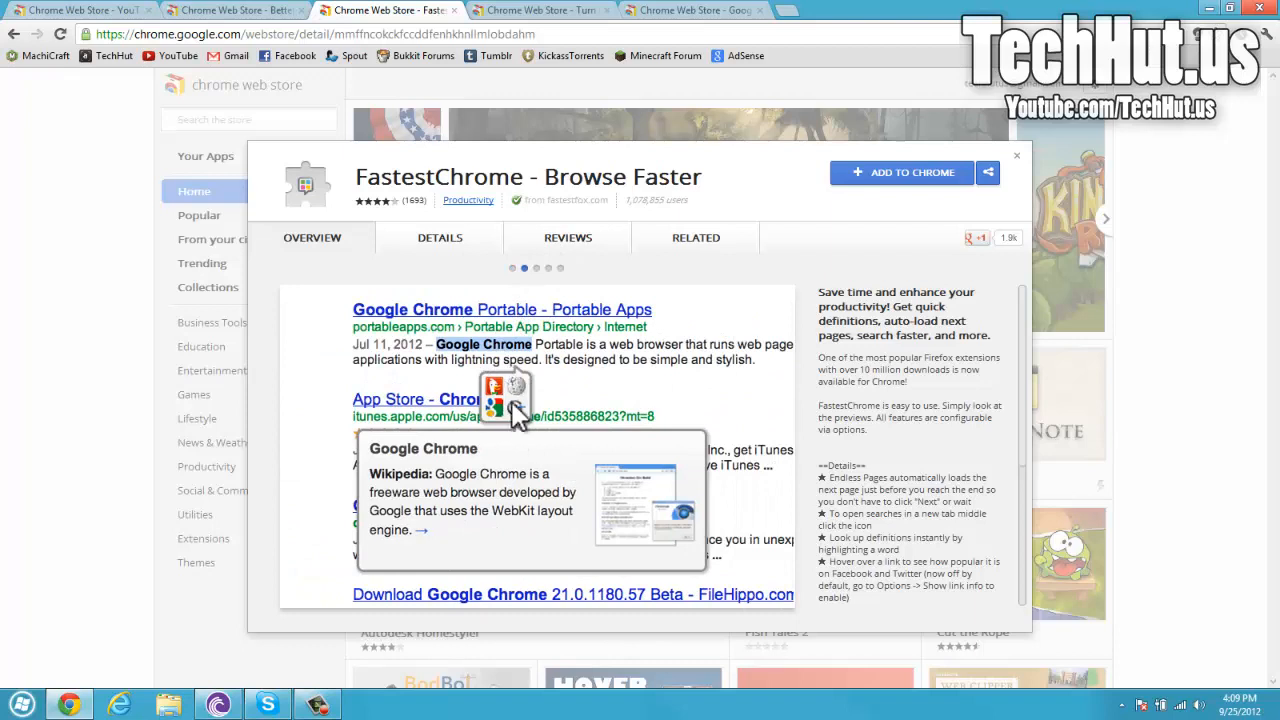
mouse_move(515, 465)
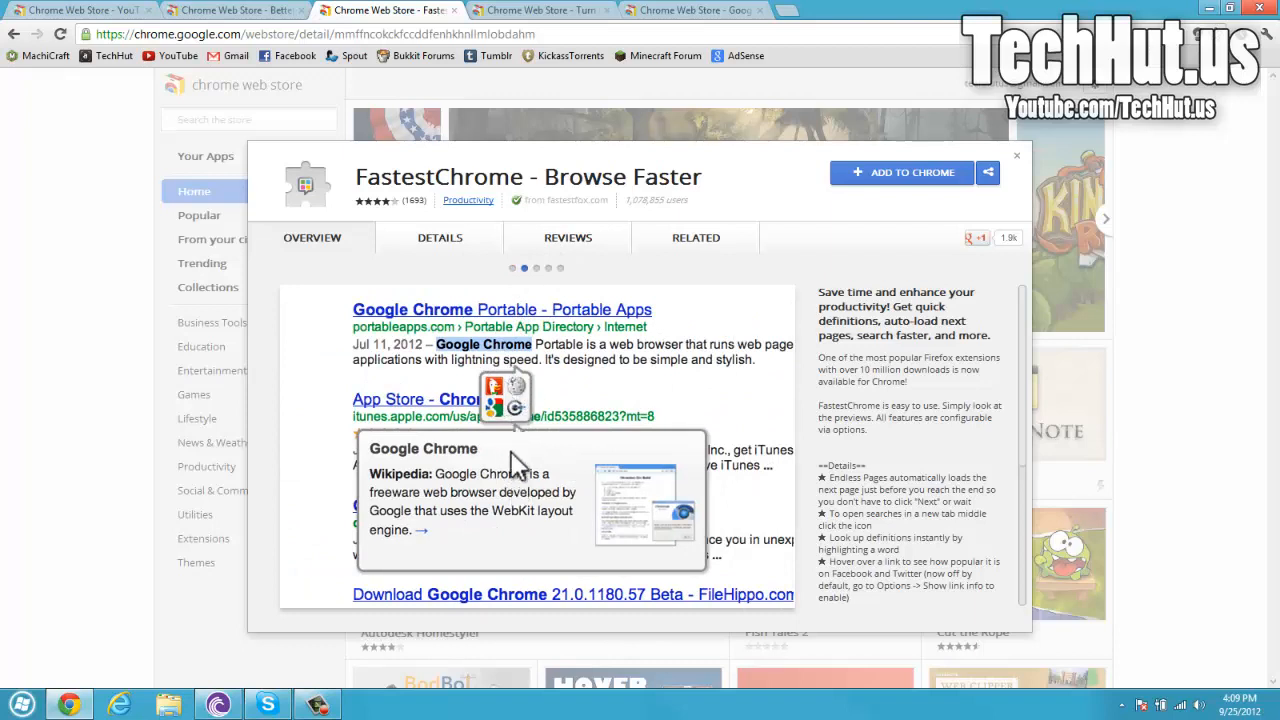
mouse_move(575, 385)
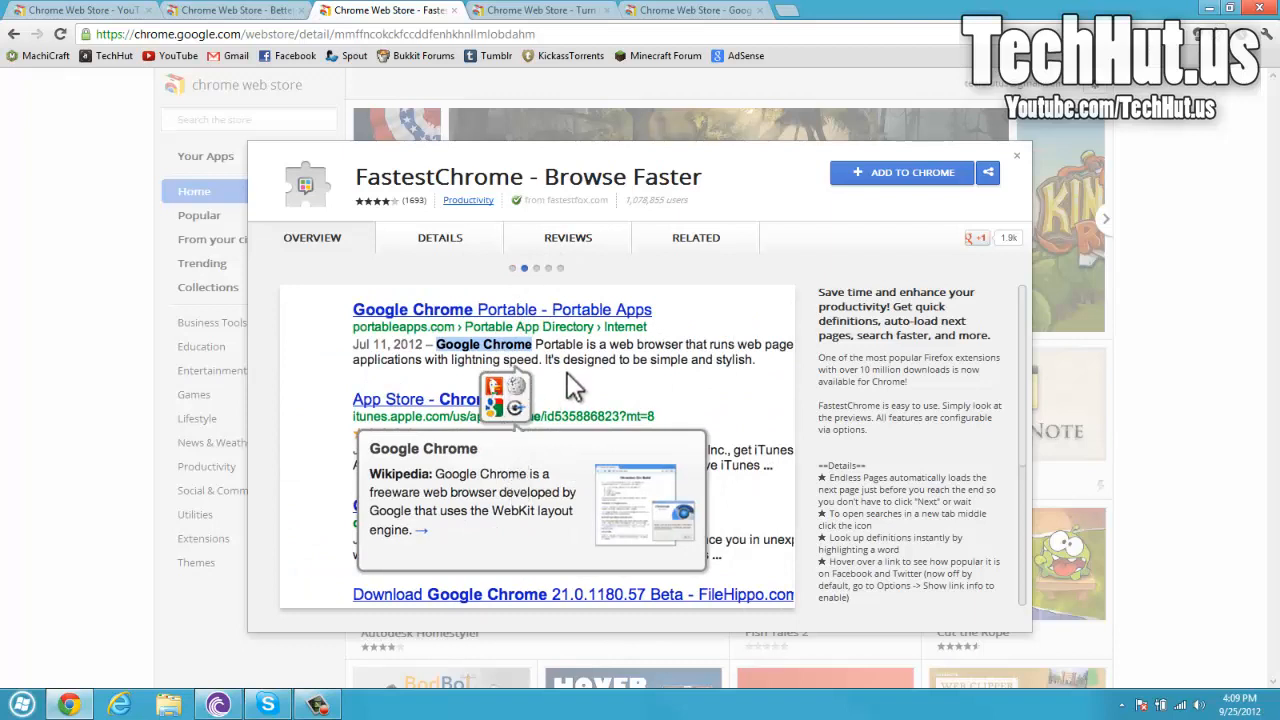
left_click(524, 268)
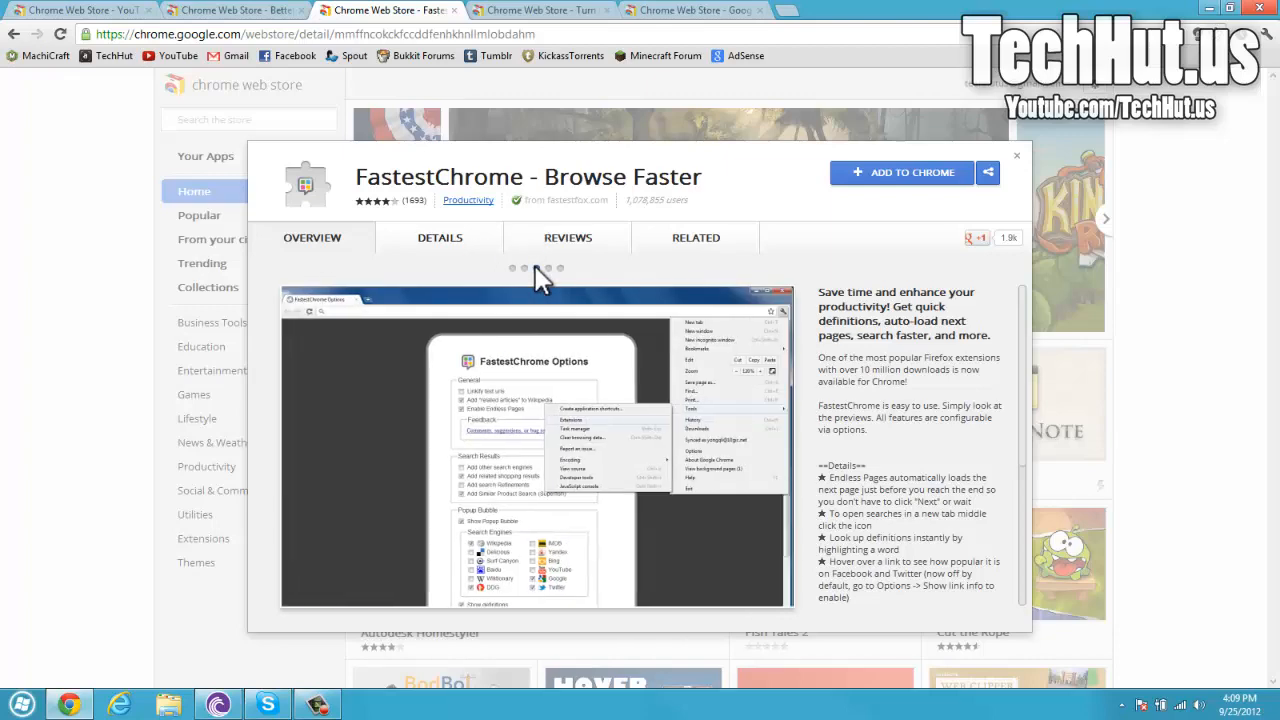
left_click(535, 268)
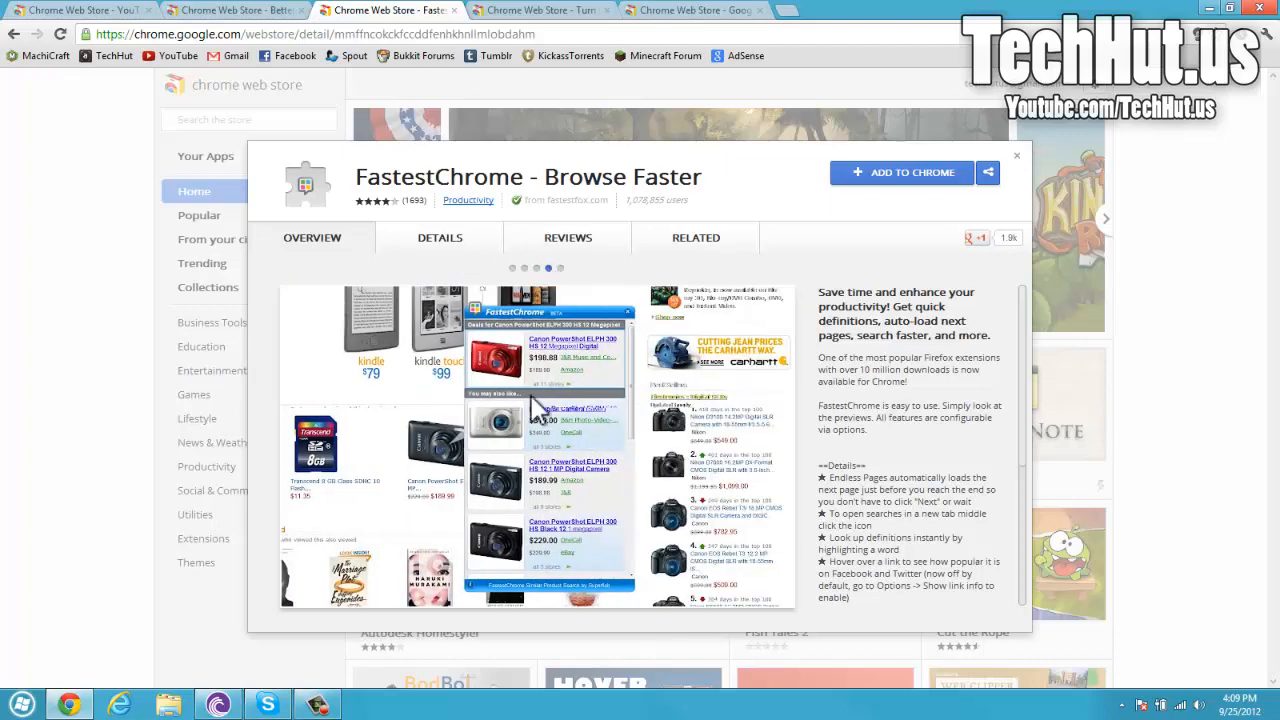
mouse_move(588, 435)
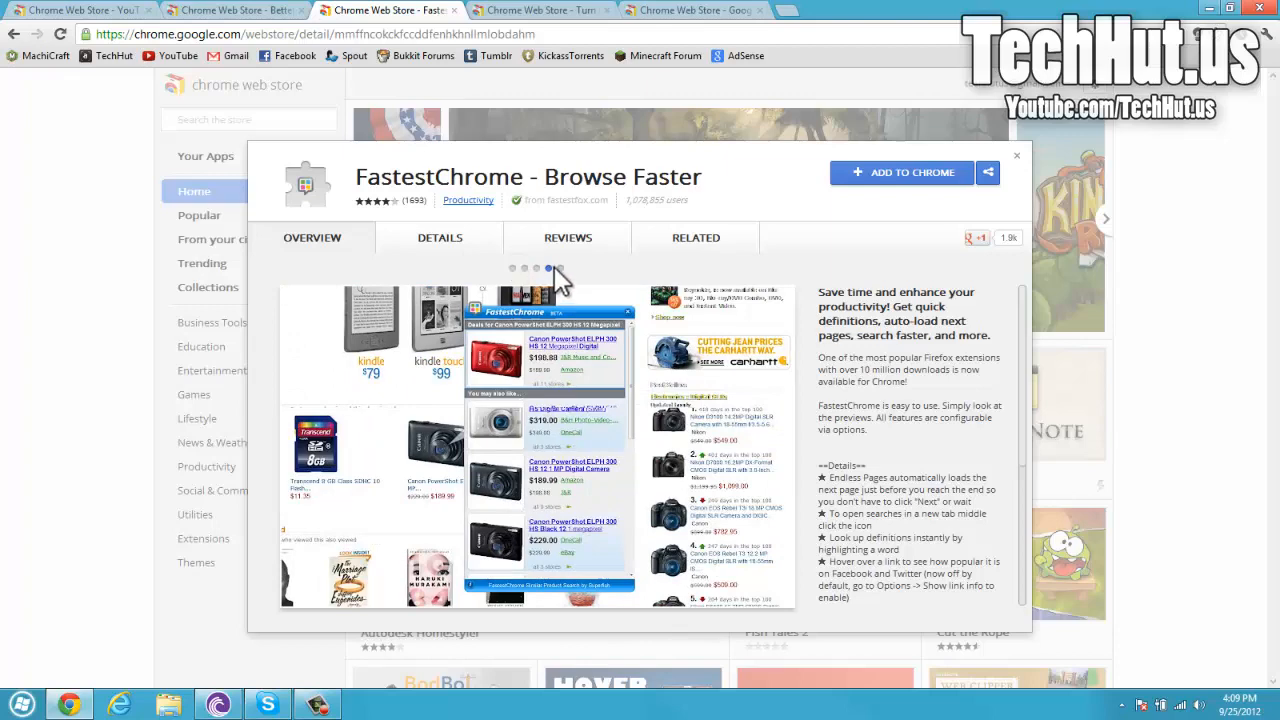
left_click(560, 268)
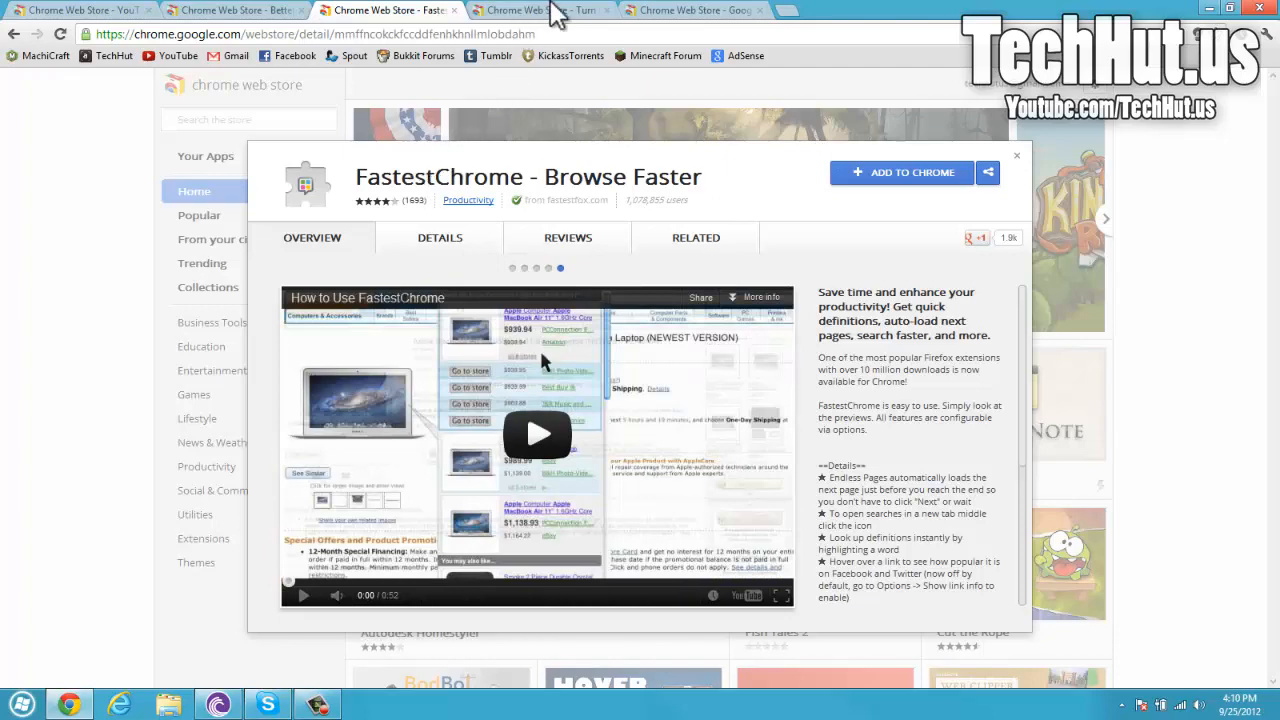
Play the SMF installation video dimmed and enlarged, then close the YouTube tab
left_click(512, 10)
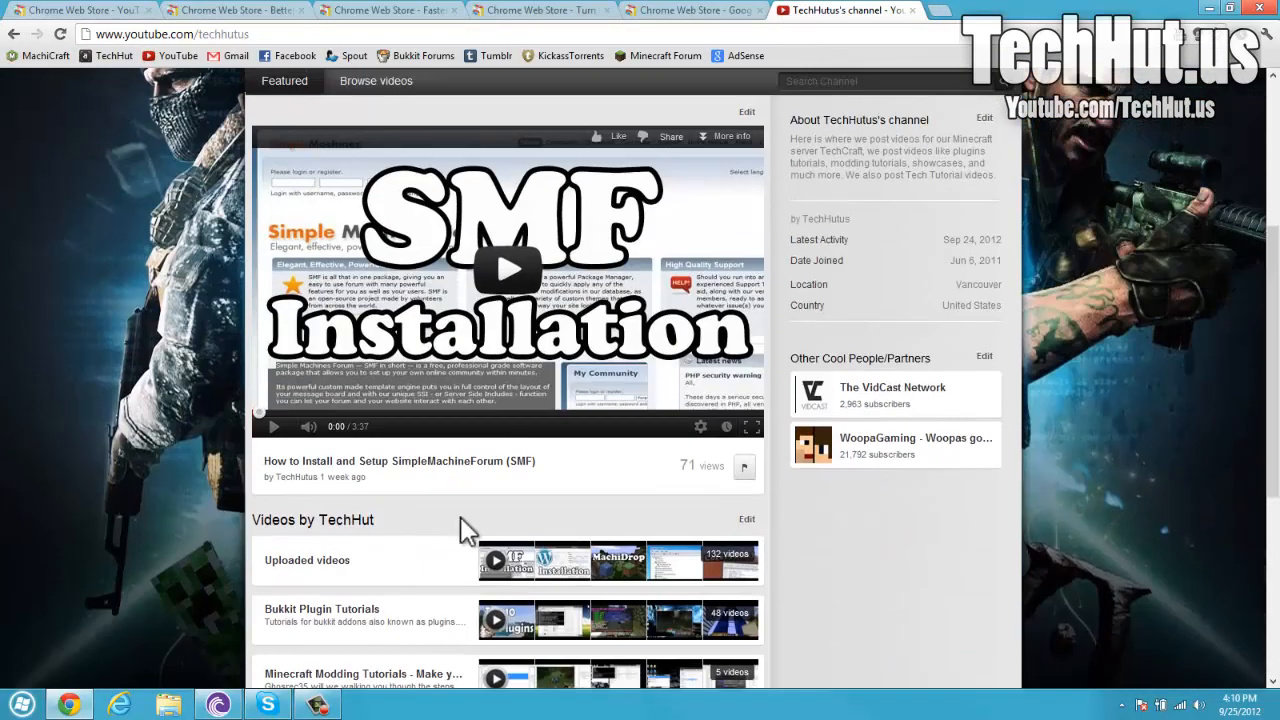
left_click(505, 268)
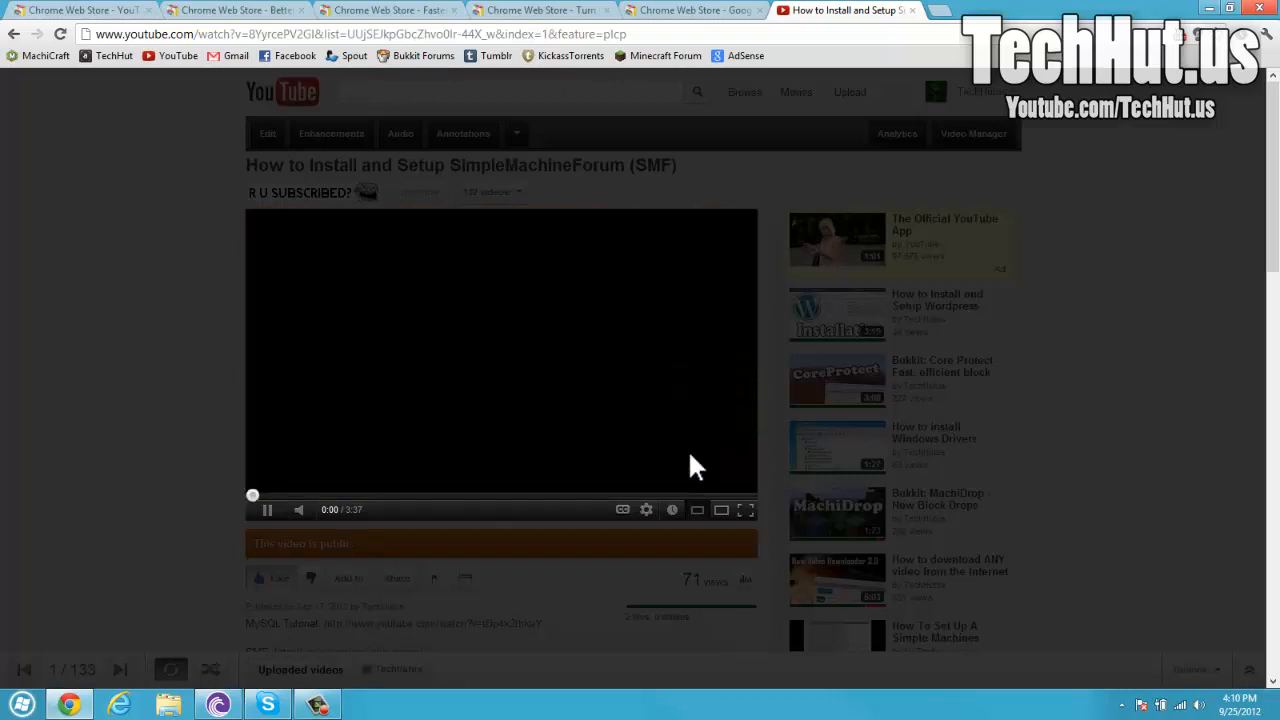
left_click(267, 509)
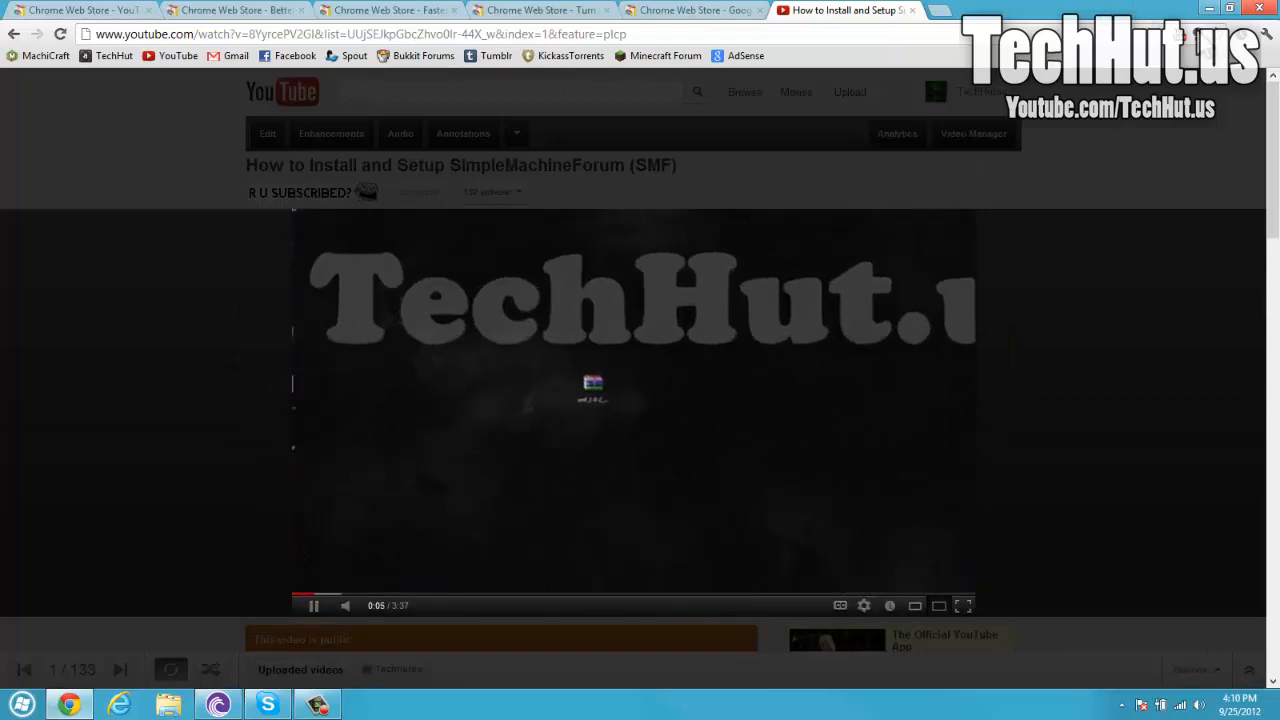
left_click(540, 10)
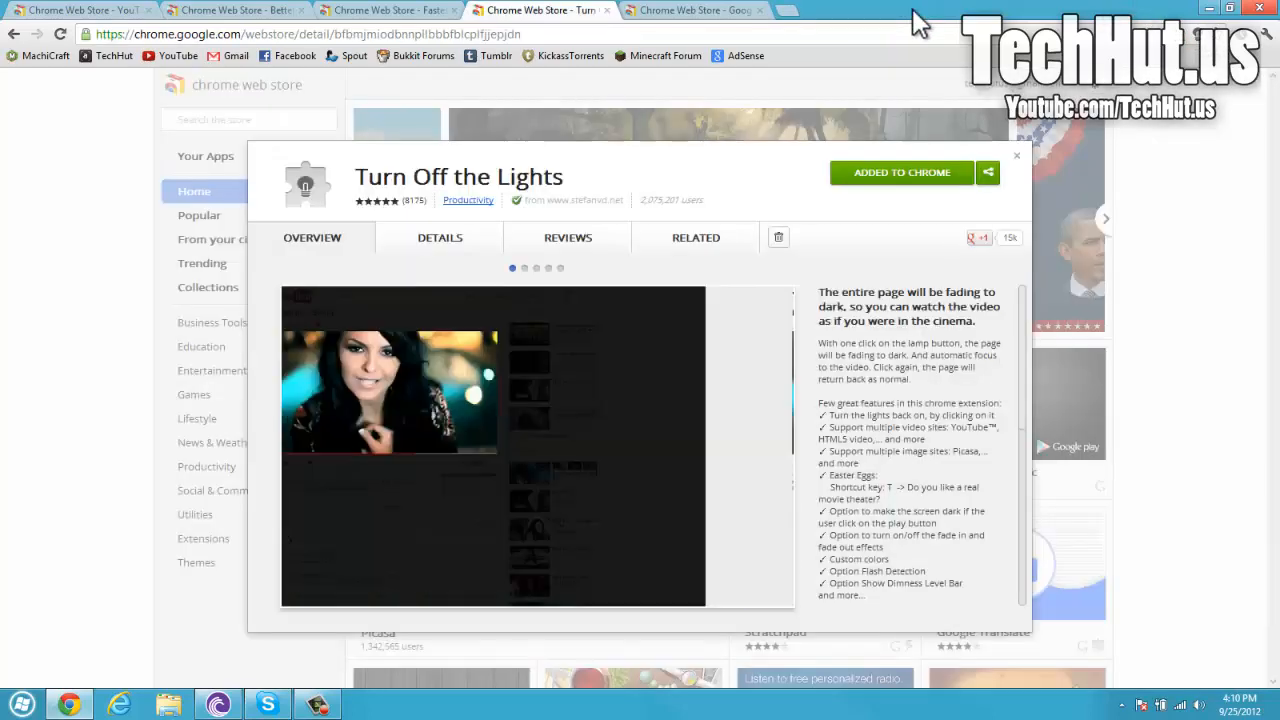
Switch to the Chrome Web Store tab for Google Mail Checker
left_click(693, 10)
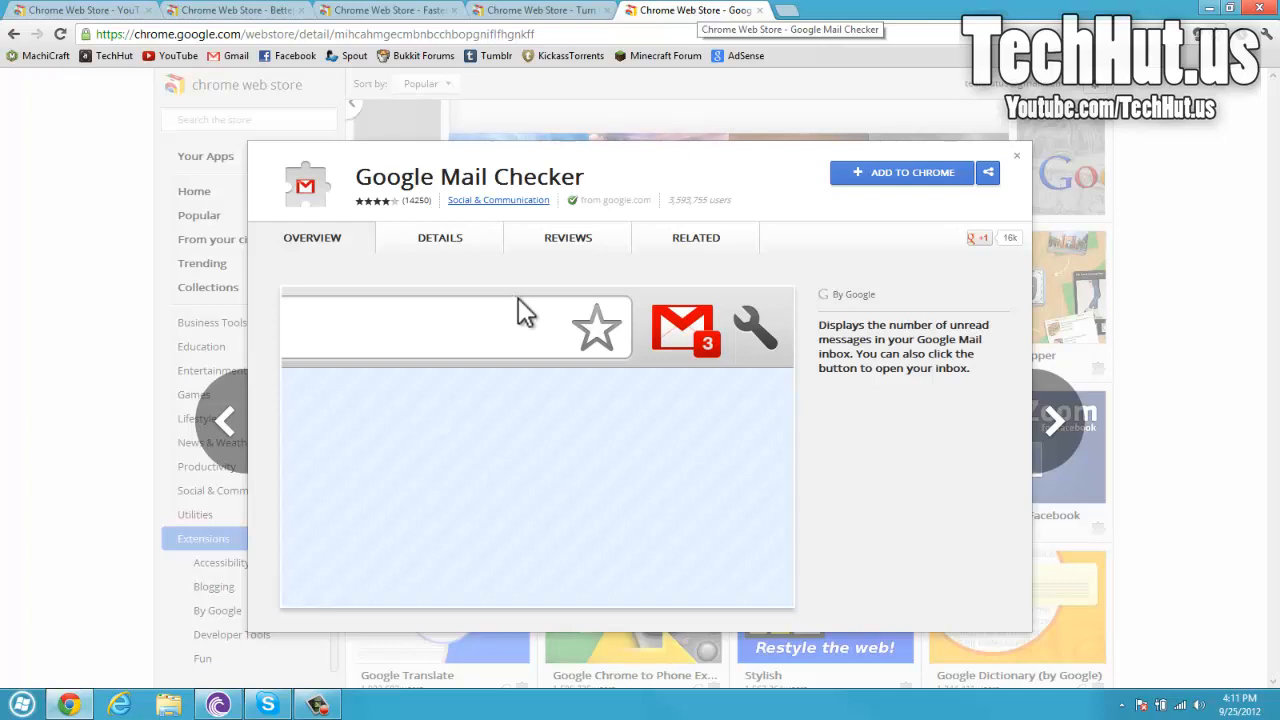
mouse_move(795, 250)
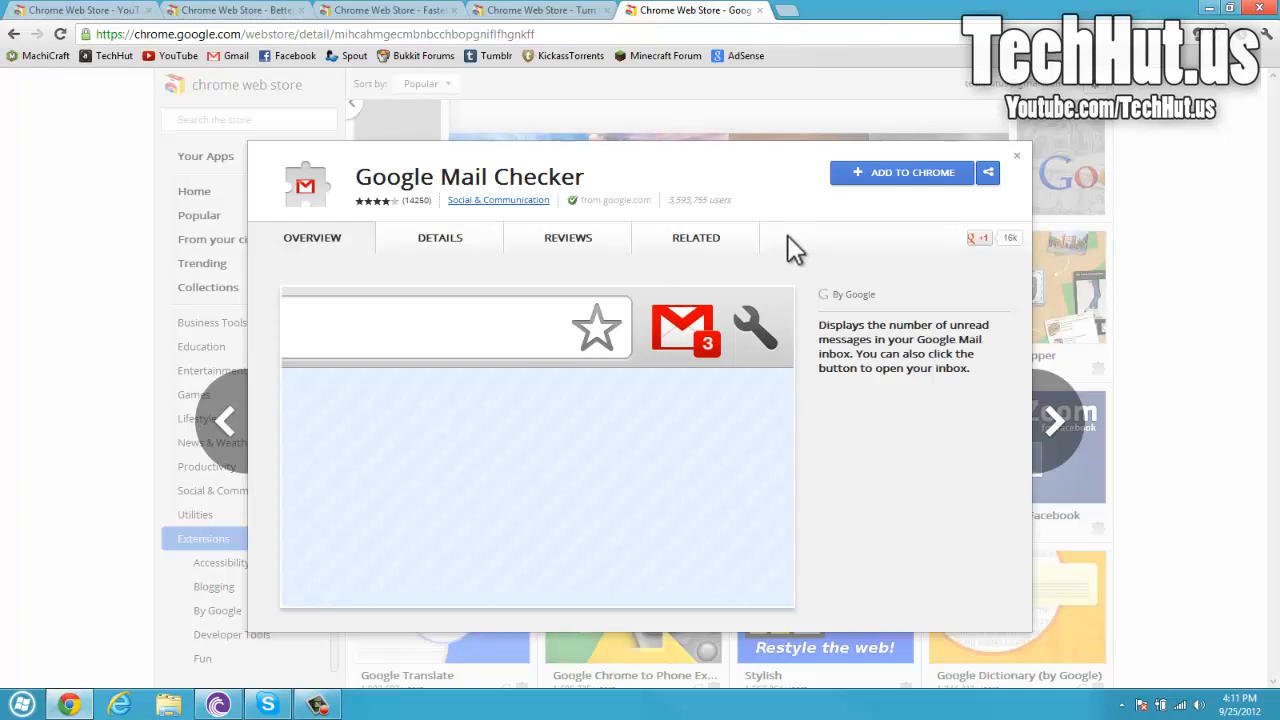